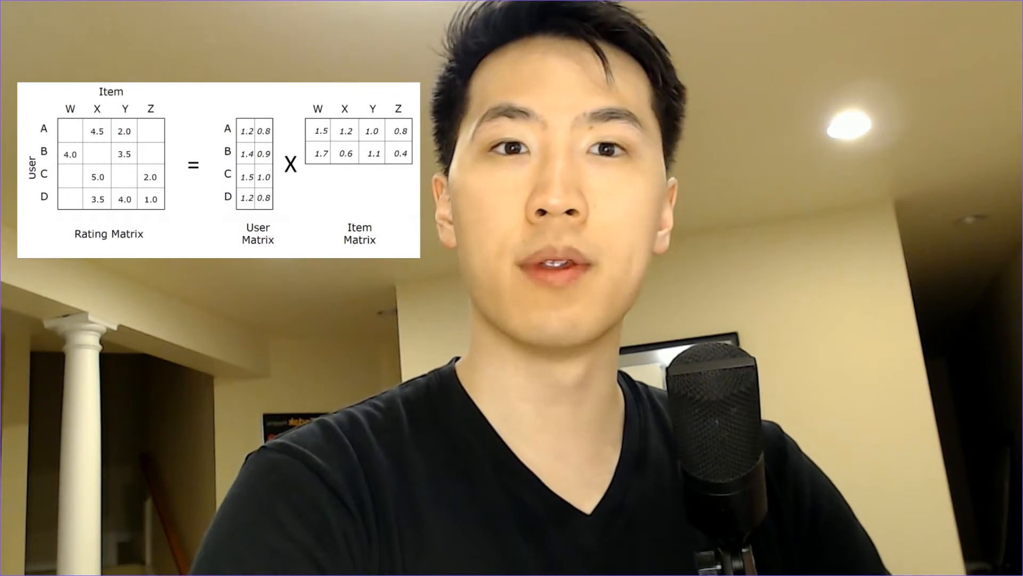
pyautogui.moveTo(179, 71); pyautogui.dragTo(430, 262)
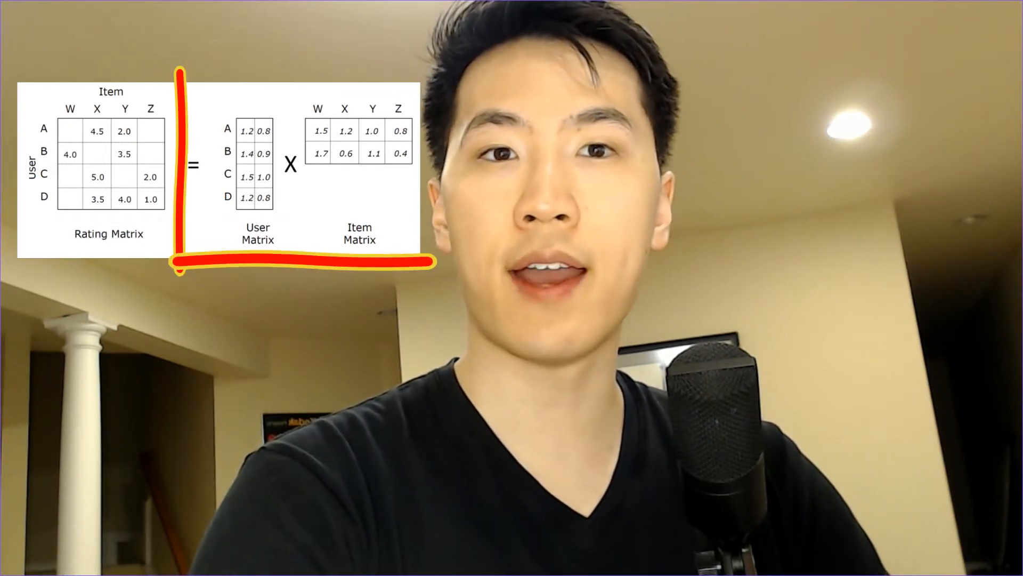